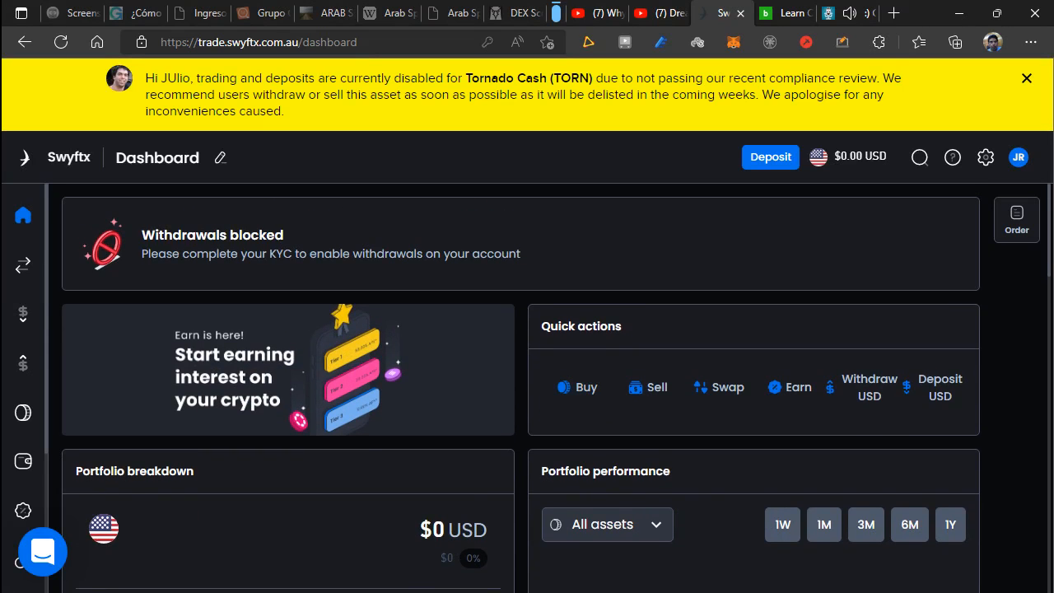
# Scroll through the dashboard's balance, recent activity, earn and withdrawal panels and back up.
pyautogui.scroll(-3)
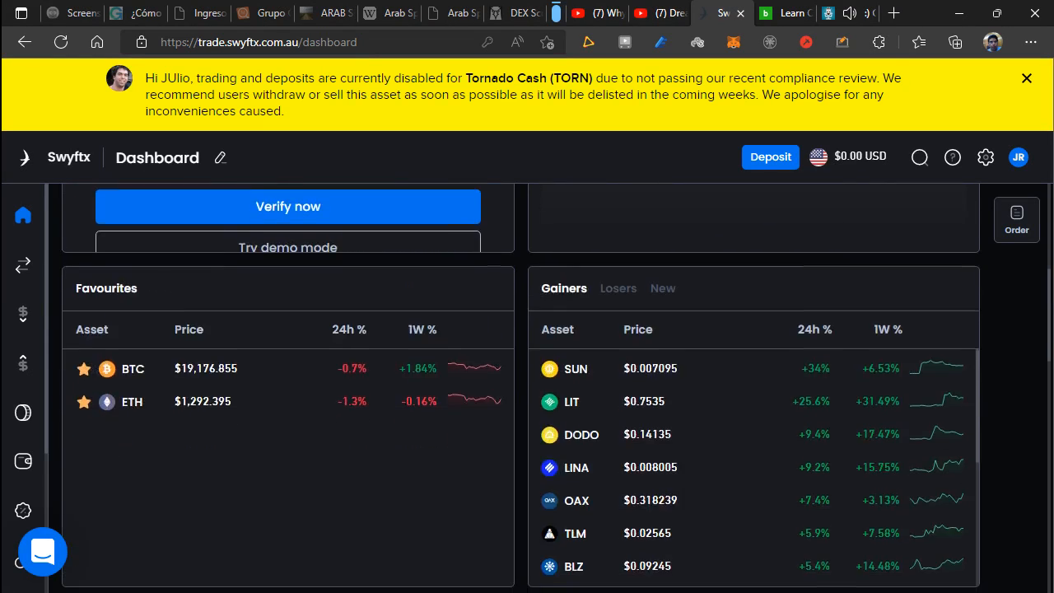
pyautogui.scroll(-3)
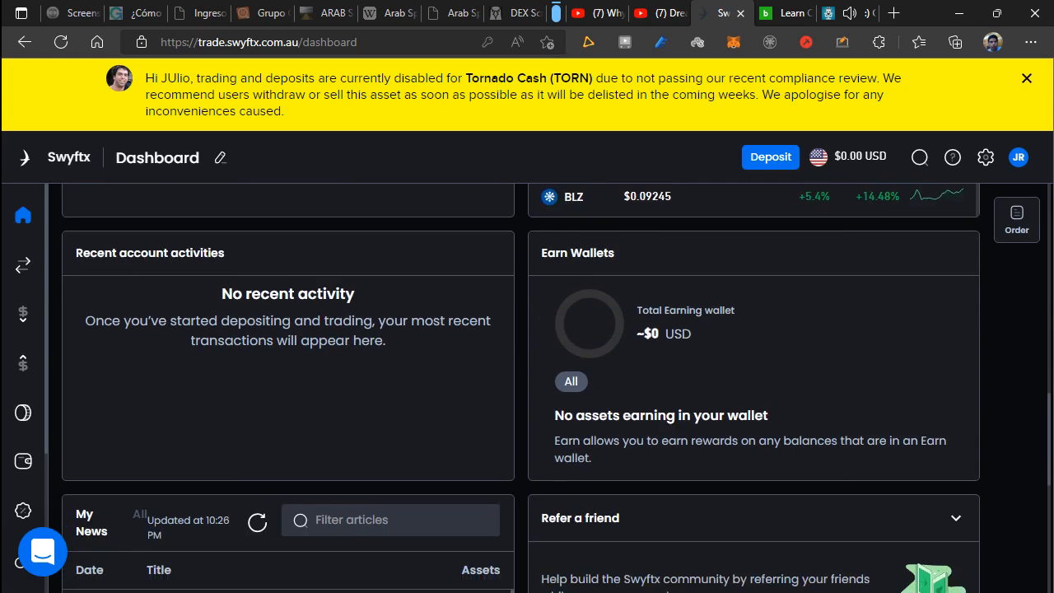
pyautogui.scroll(3)
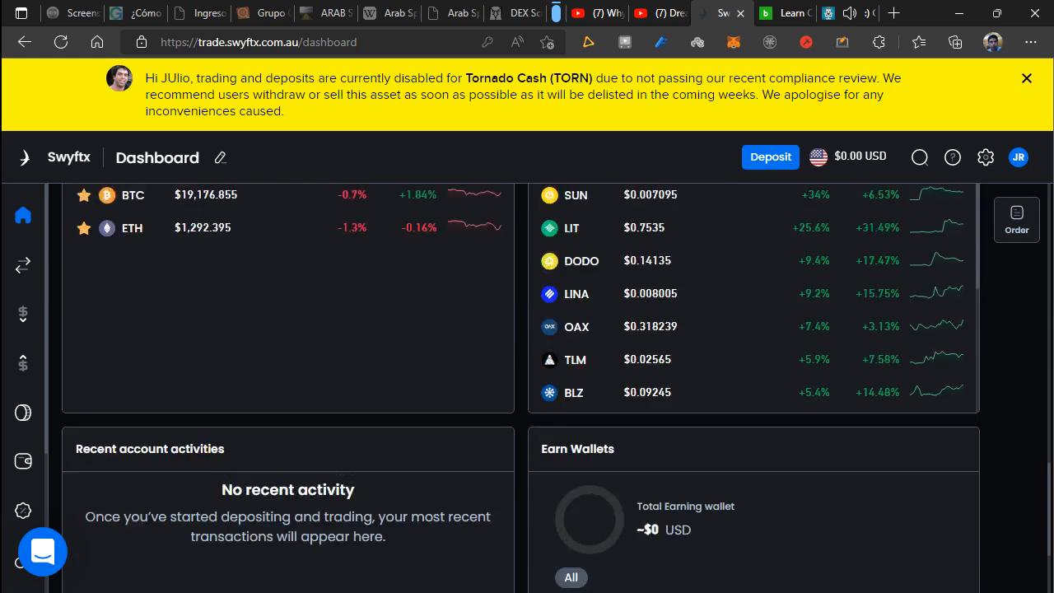
pyautogui.scroll(3)
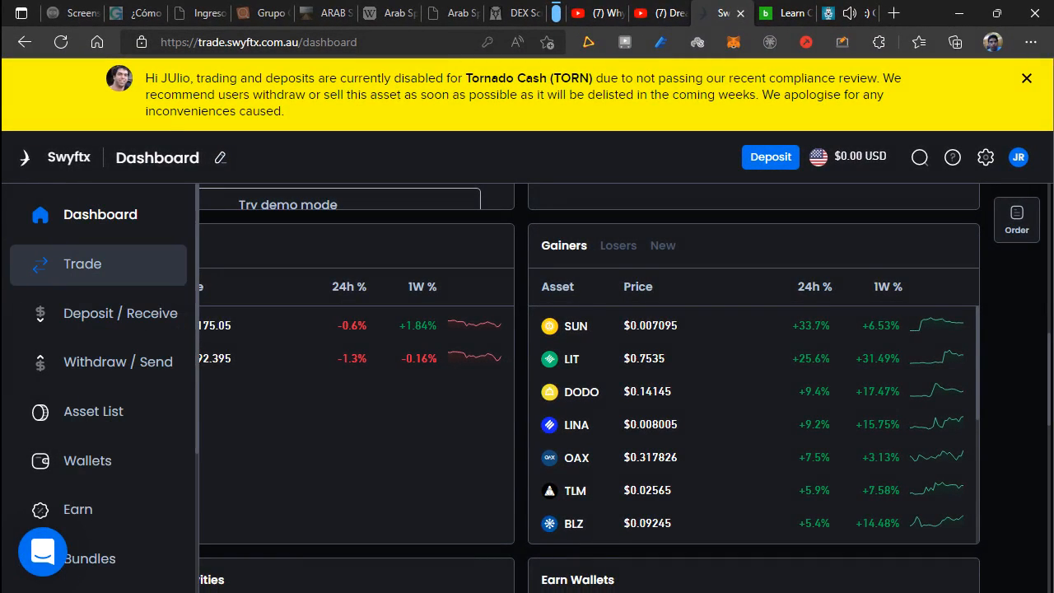
# Open the Trade page on Bitcoin, dismiss the Tornado Cash notice, then switch to BabyPips.
pyautogui.click(82, 264)
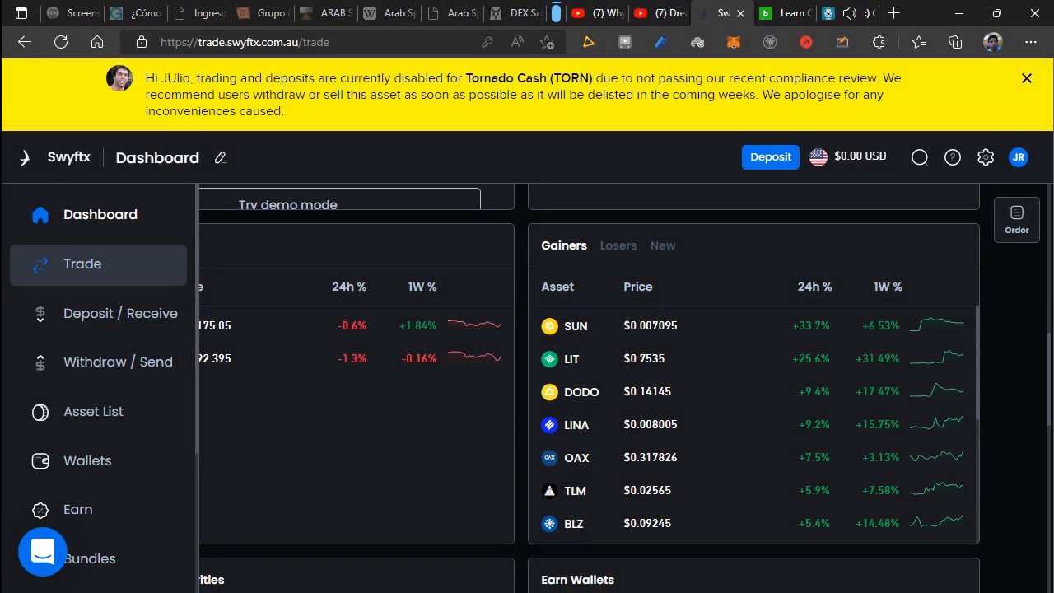
pyautogui.click(82, 263)
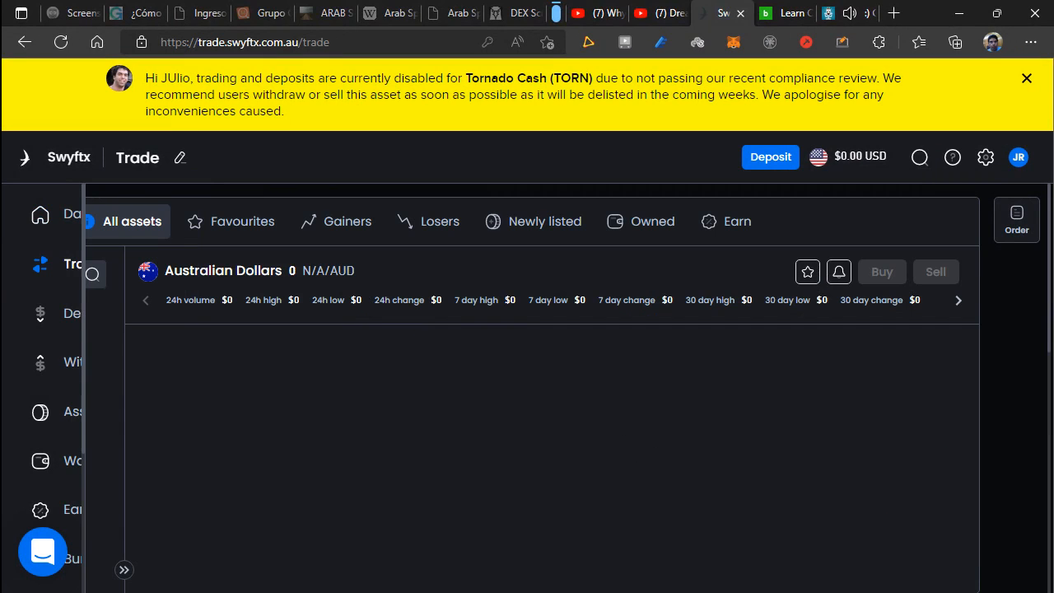
pyautogui.click(1027, 77)
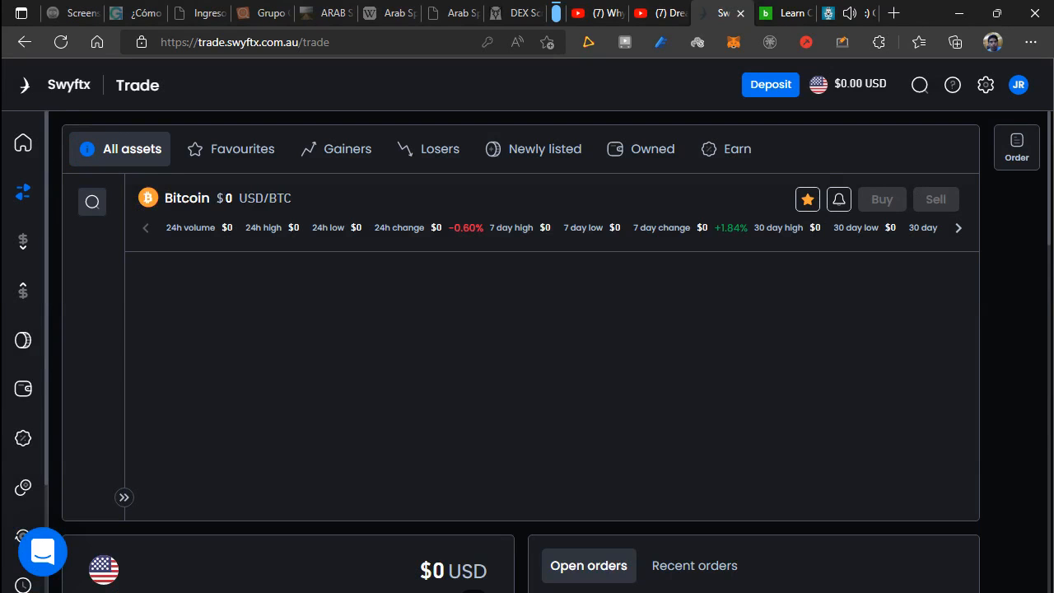
pyautogui.click(722, 13)
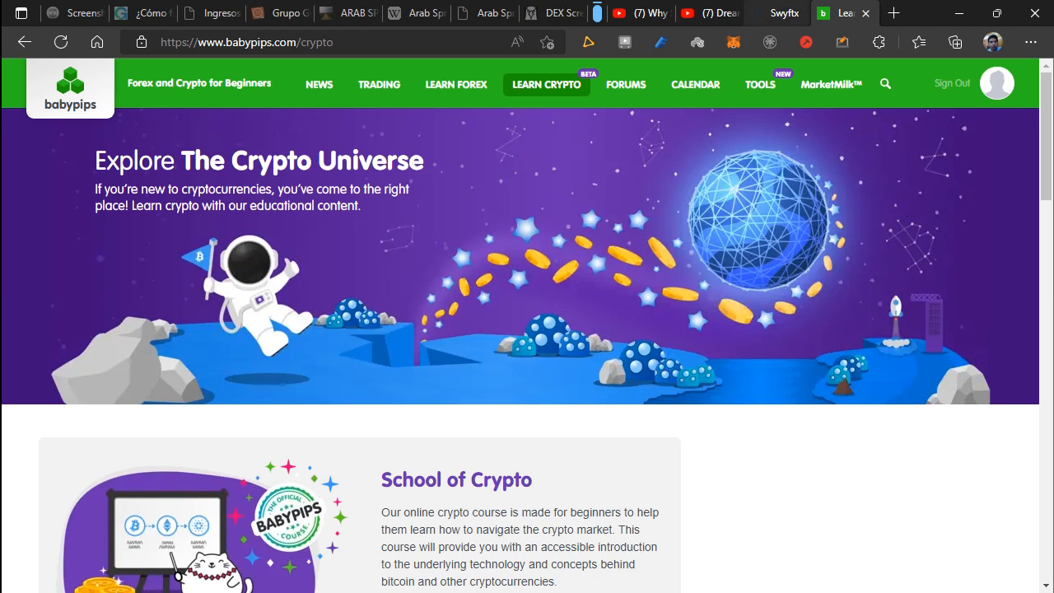
# Switch to the BabyPips 'Explore The Crypto Universe' learning tab.
pyautogui.click(775, 13)
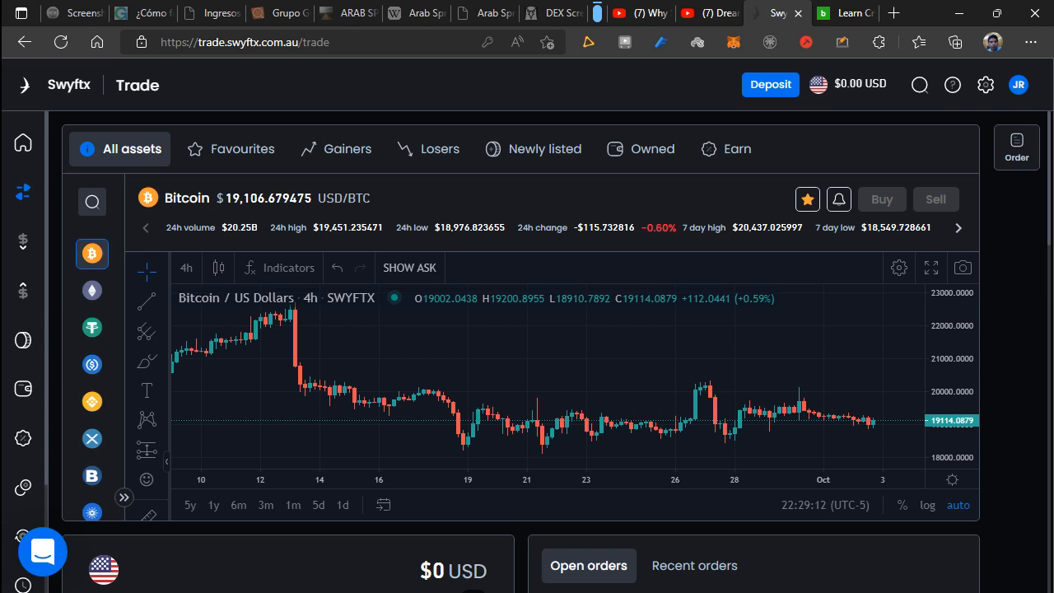
pyautogui.moveTo(773, 366)
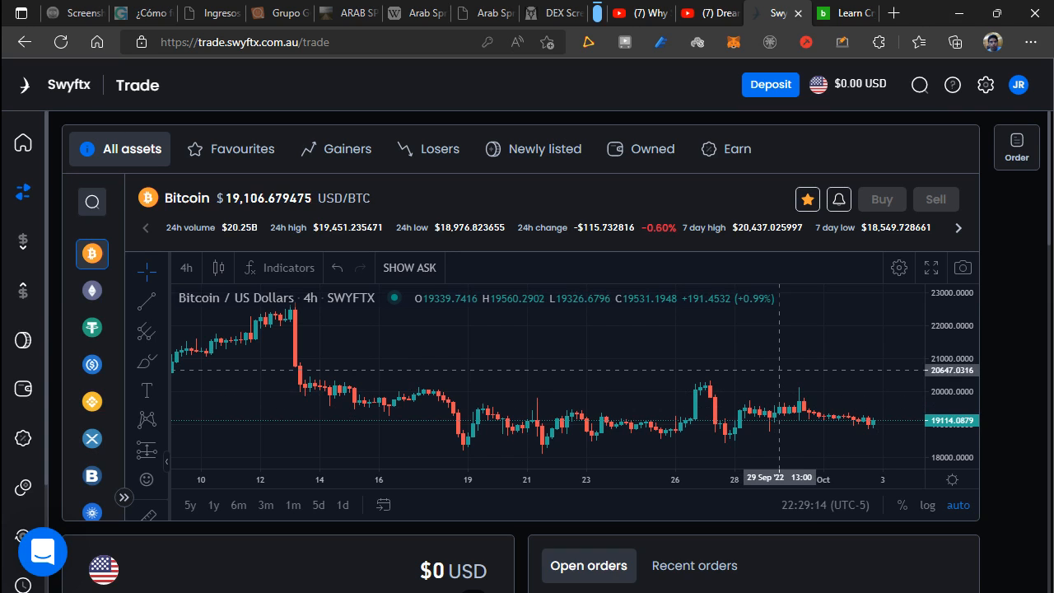
pyautogui.moveTo(779, 387)
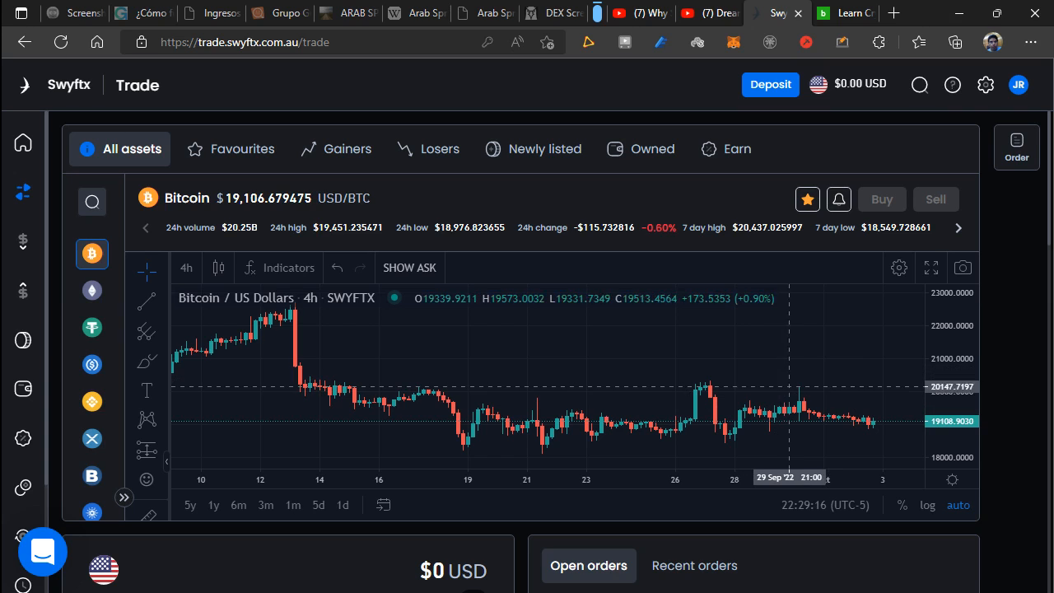
pyautogui.moveTo(303, 387)
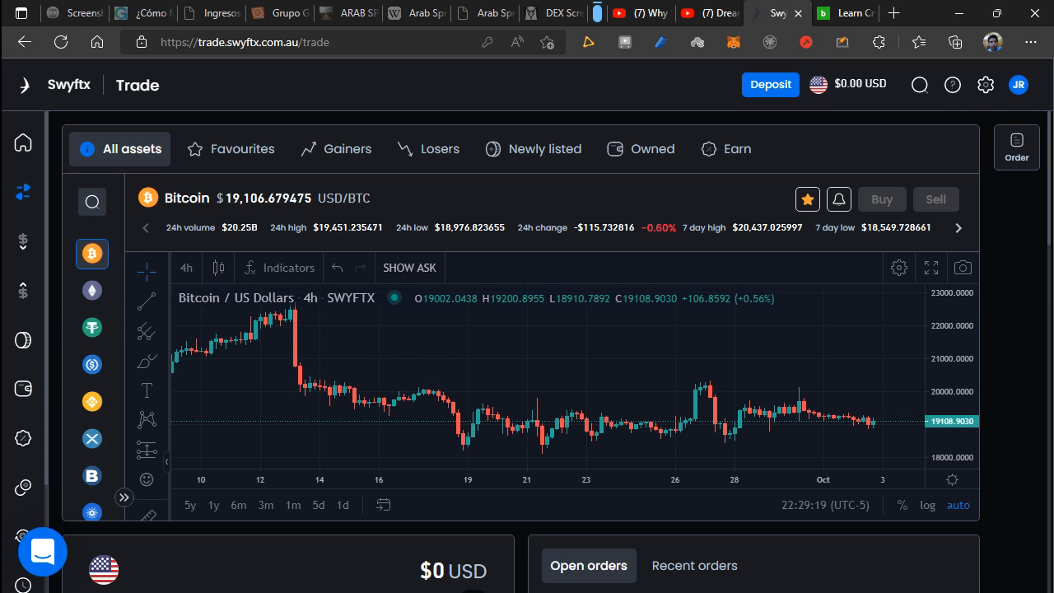
# Select Ethereum in the asset list so the ETH/USD chart starts loading.
pyautogui.click(91, 290)
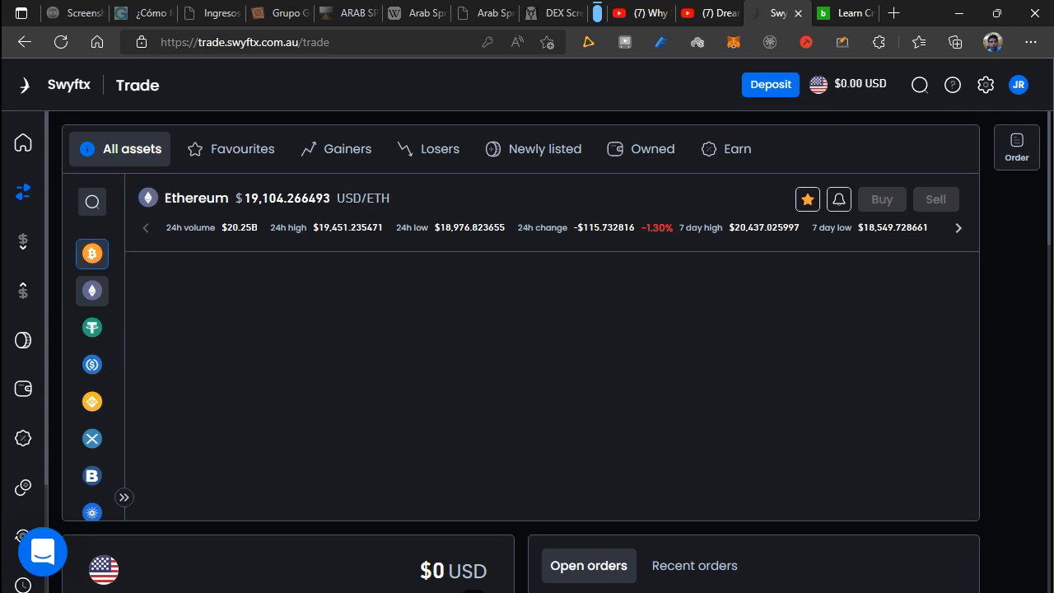
pyautogui.click(91, 290)
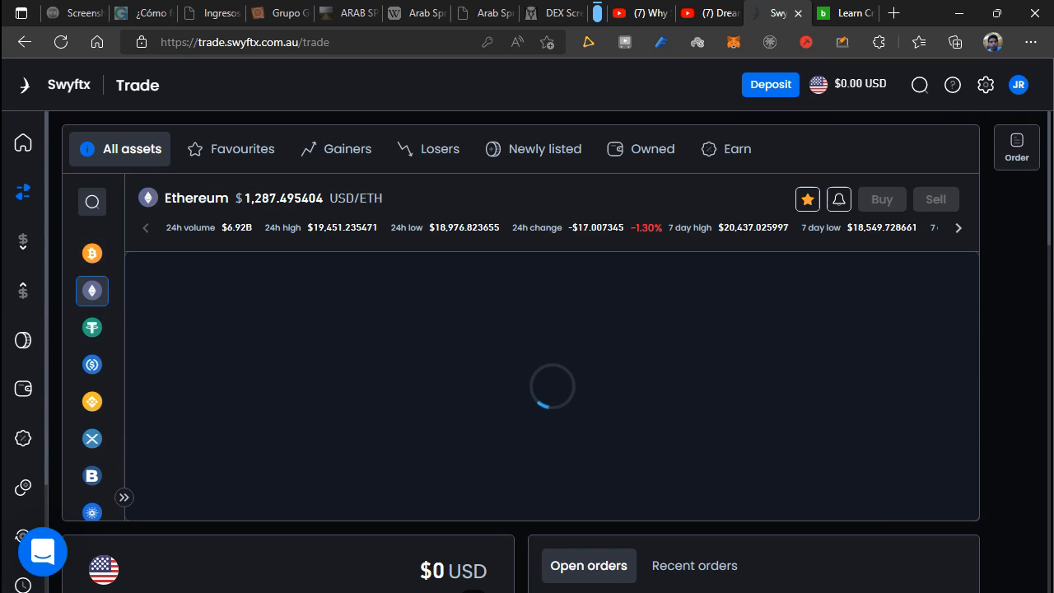
pyautogui.moveTo(91, 291)
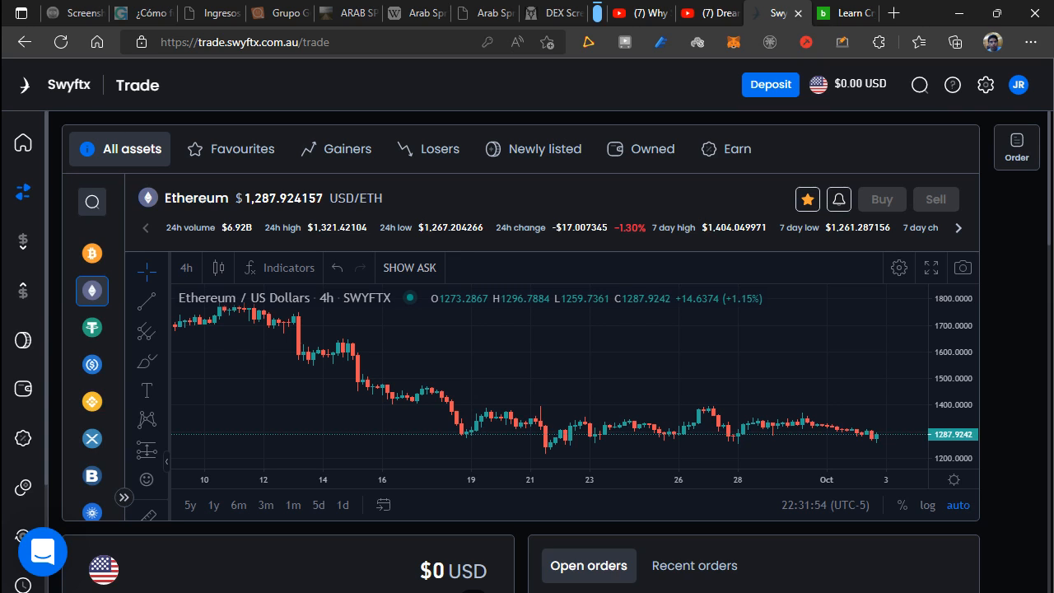
pyautogui.scroll(-3)
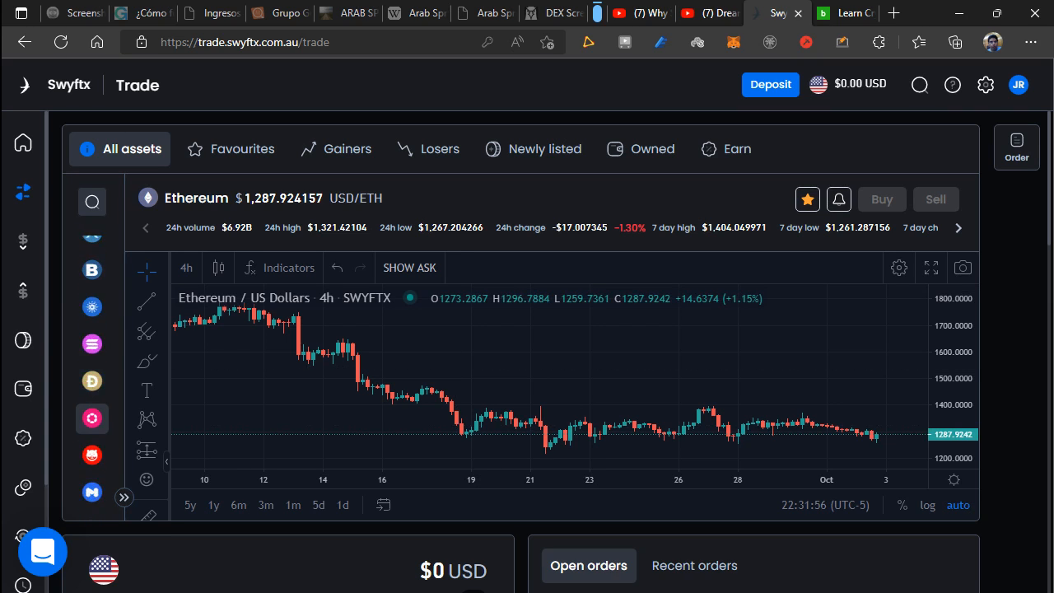
pyautogui.scroll(-3)
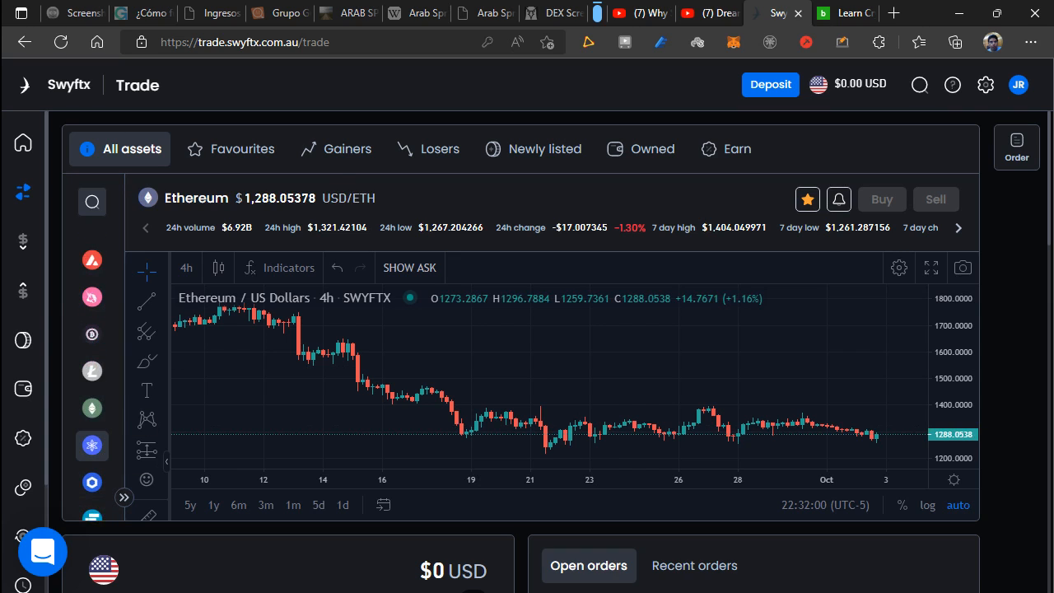
pyautogui.moveTo(91, 409)
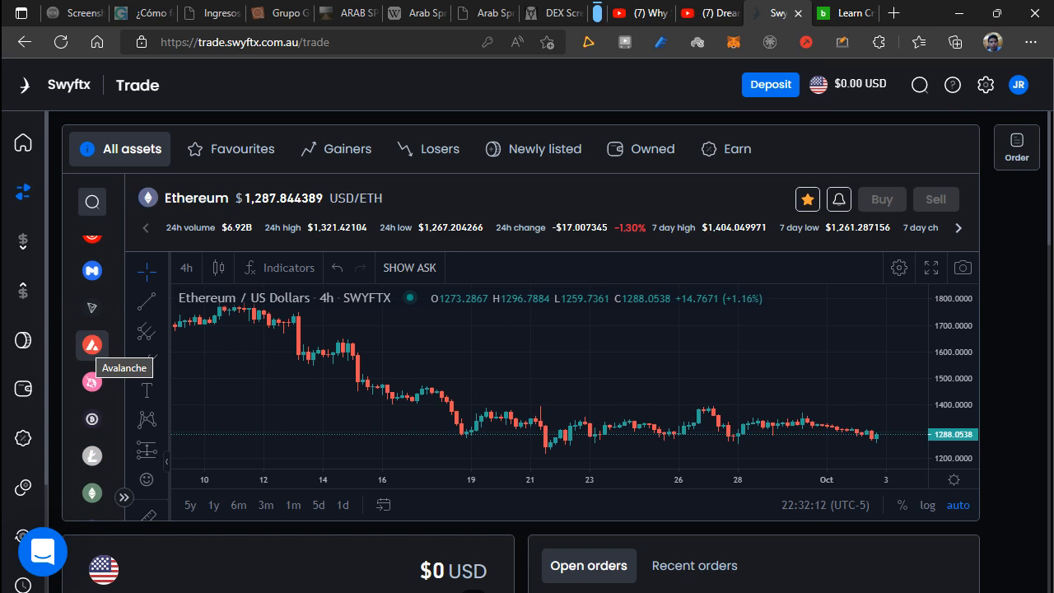
pyautogui.moveTo(91, 382)
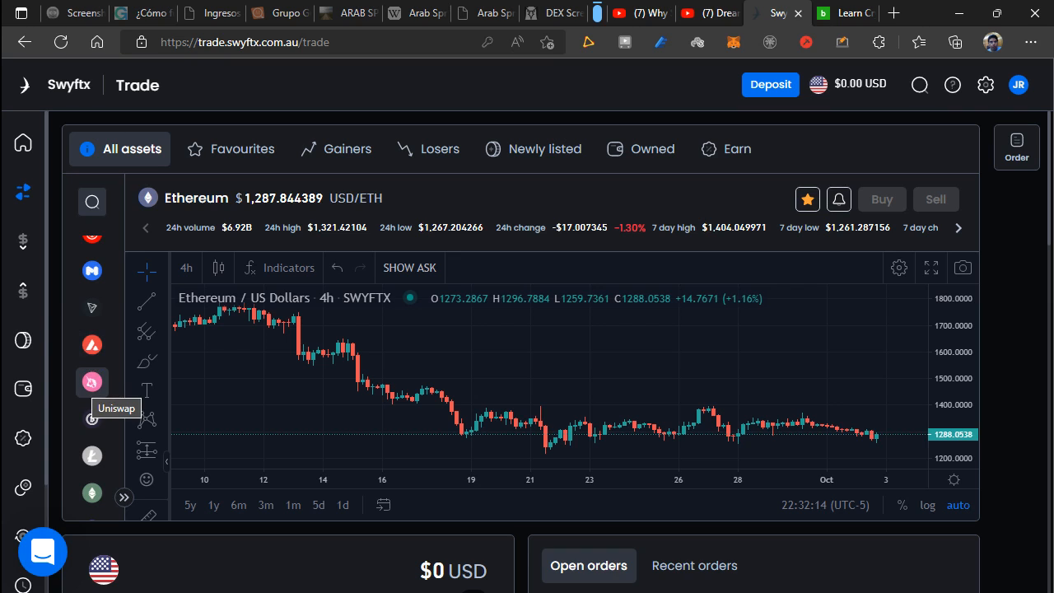
pyautogui.moveTo(92, 343)
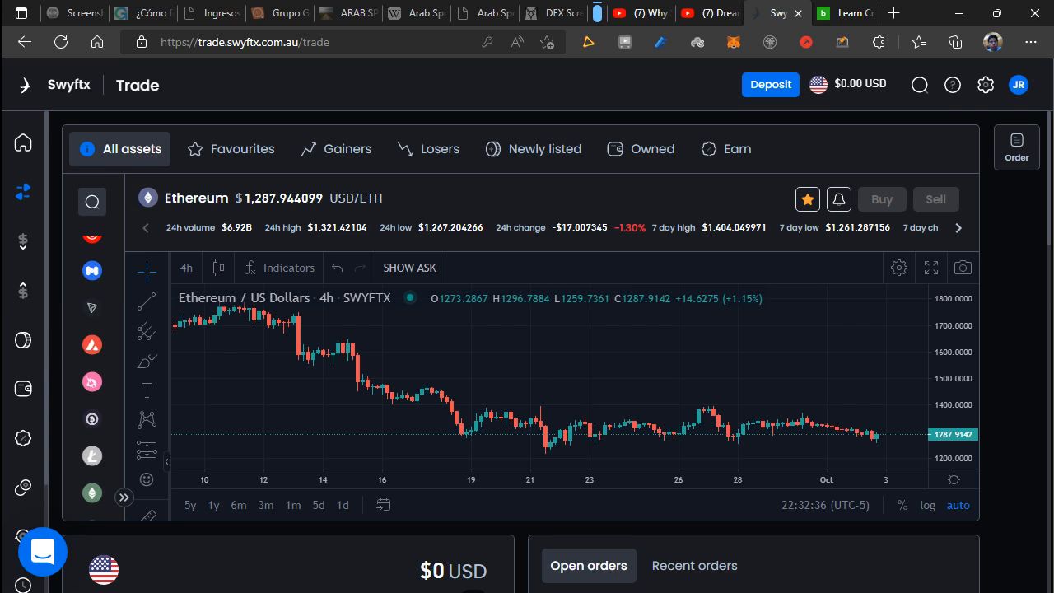
pyautogui.click(23, 85)
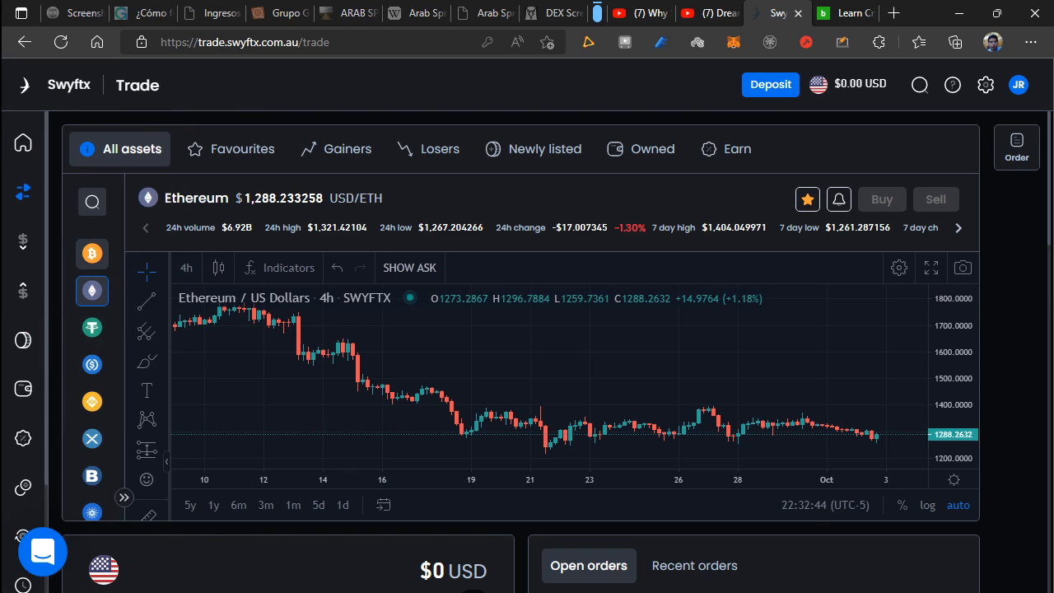
pyautogui.click(91, 254)
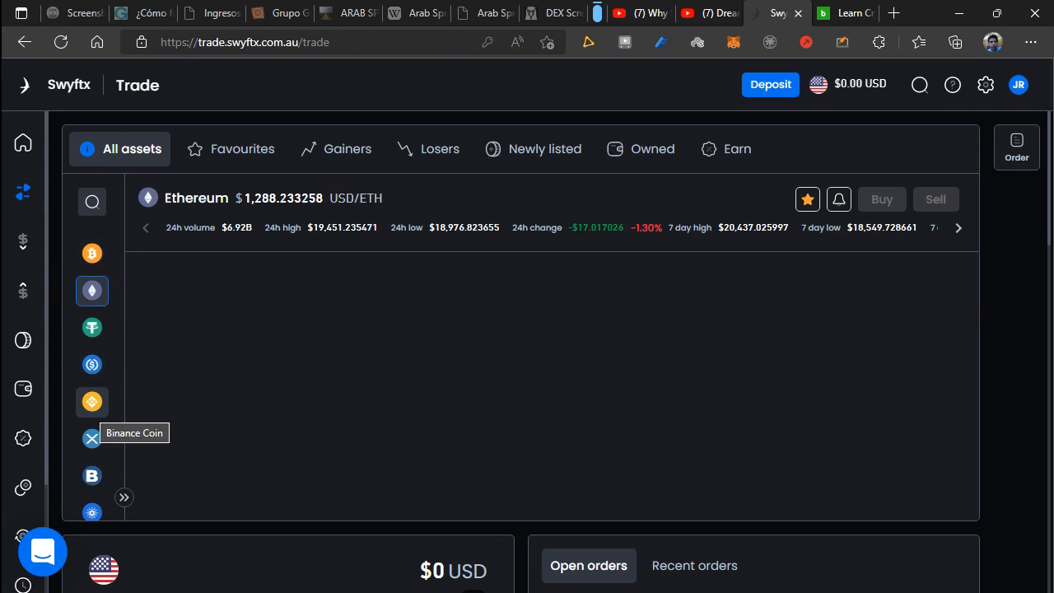
# Select XRP in the asset sidebar to load its price details and 4h chart.
pyautogui.click(92, 439)
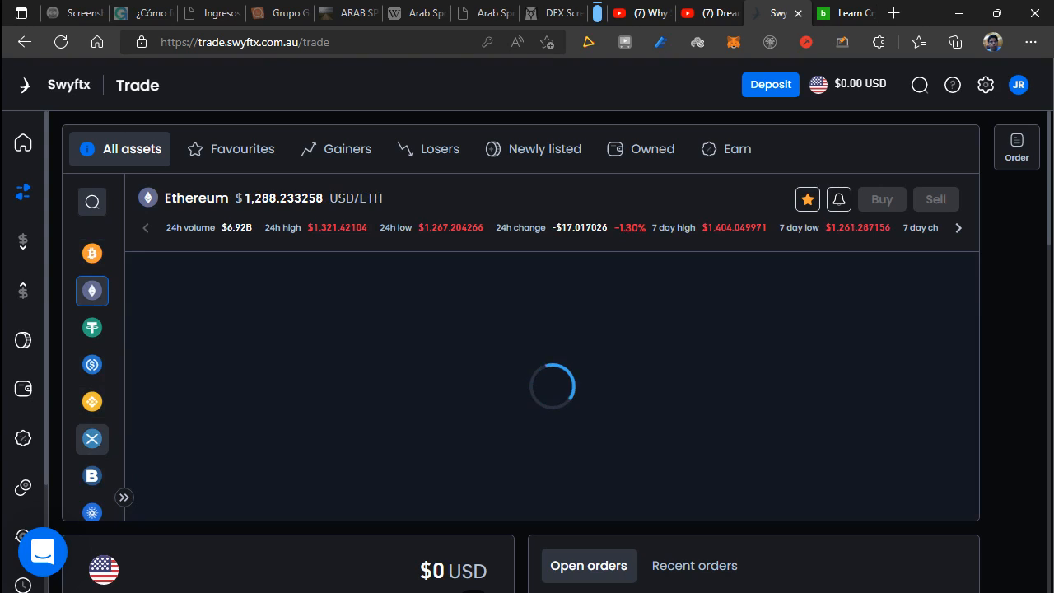
pyautogui.click(91, 439)
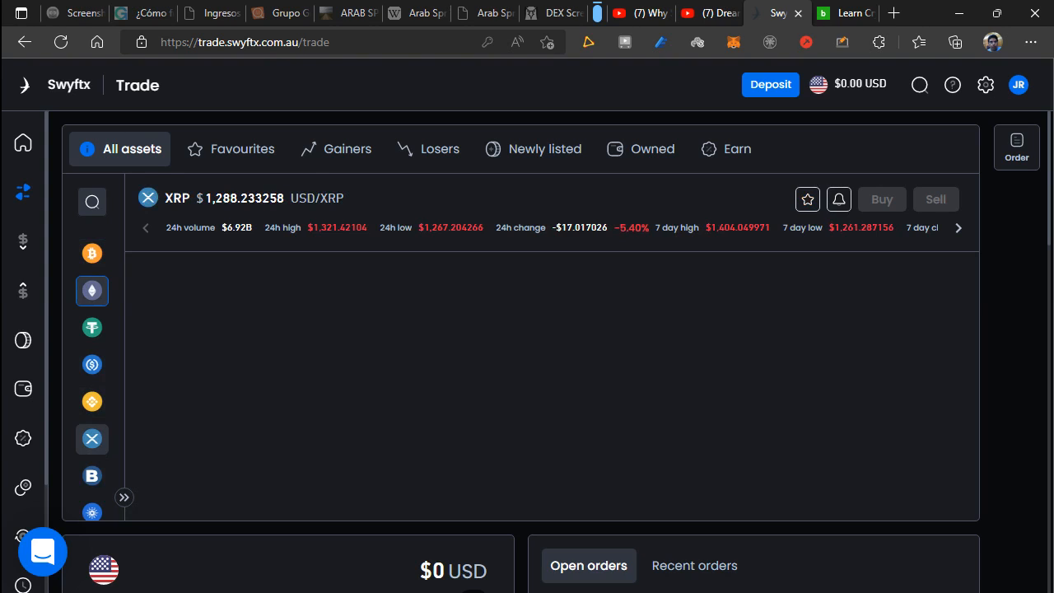
pyautogui.click(92, 439)
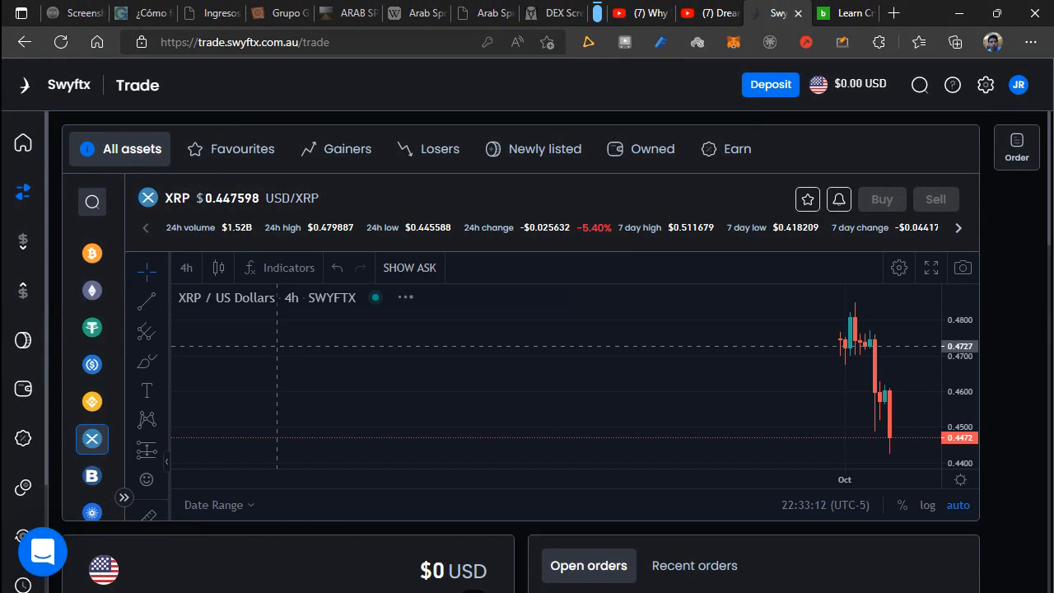
pyautogui.click(214, 505)
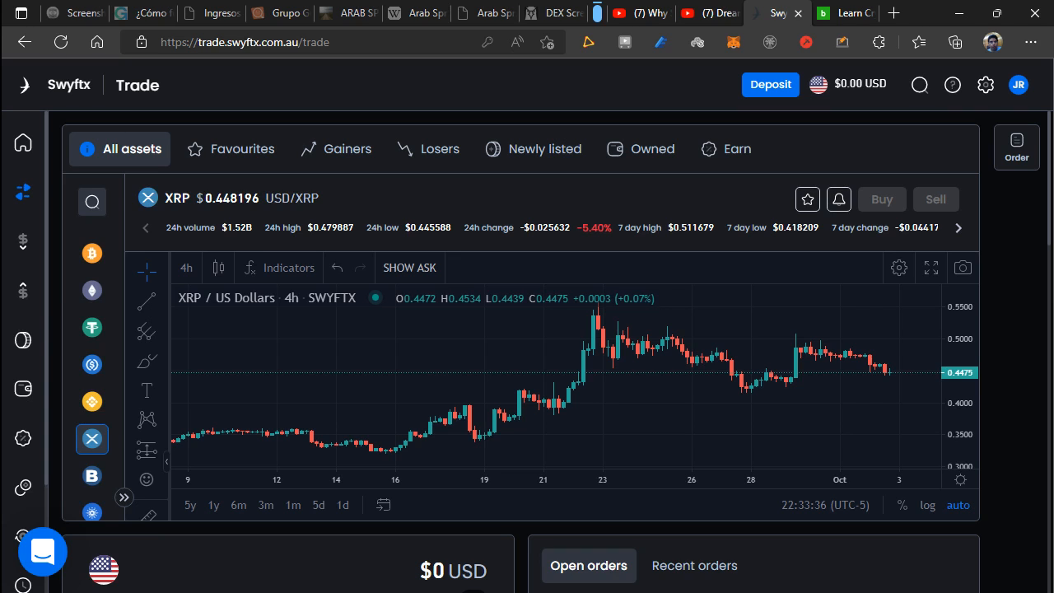
pyautogui.moveTo(896, 368)
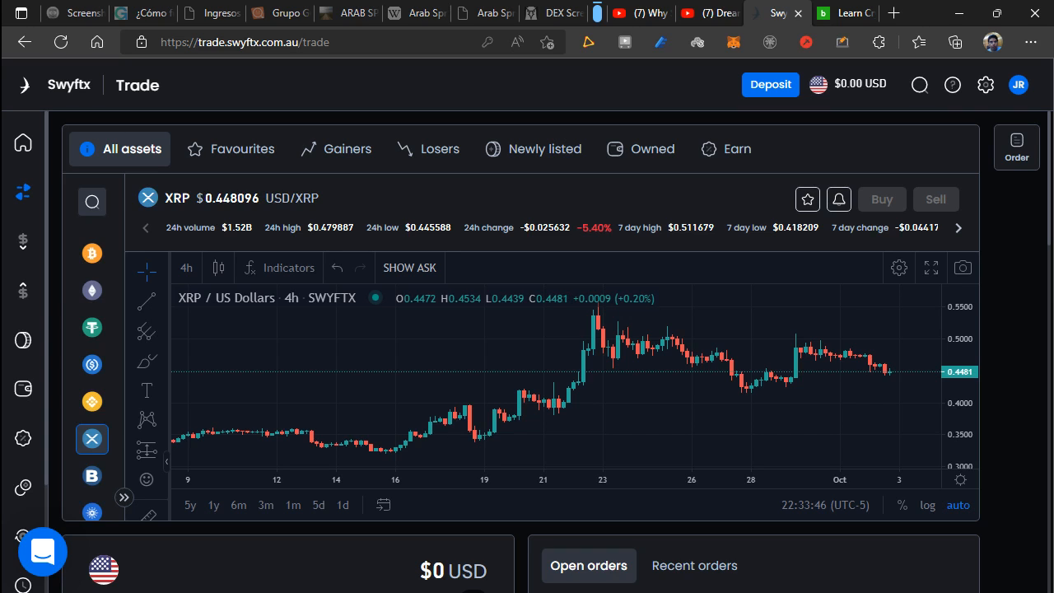
# Highlight the XRP name and price above the month-long 4h chart.
pyautogui.tripleClick(210, 198)
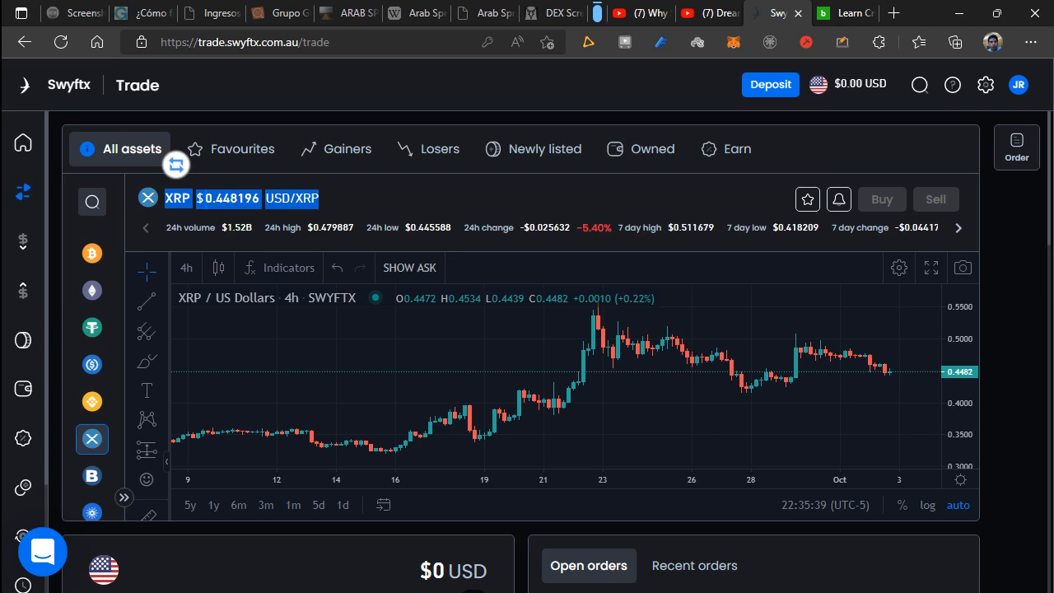
pyautogui.moveTo(617, 362)
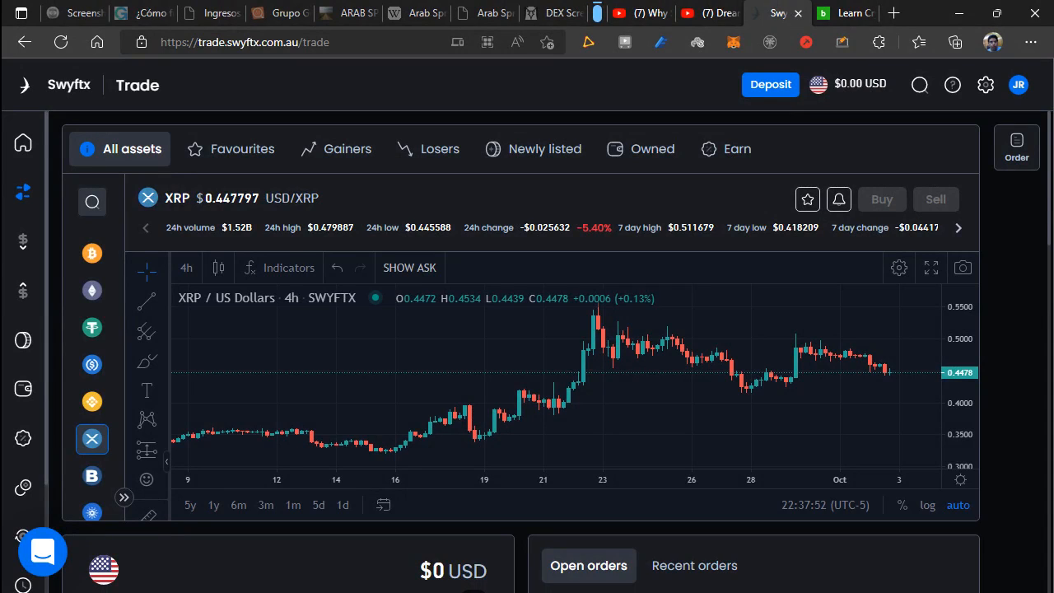
pyautogui.moveTo(877, 309)
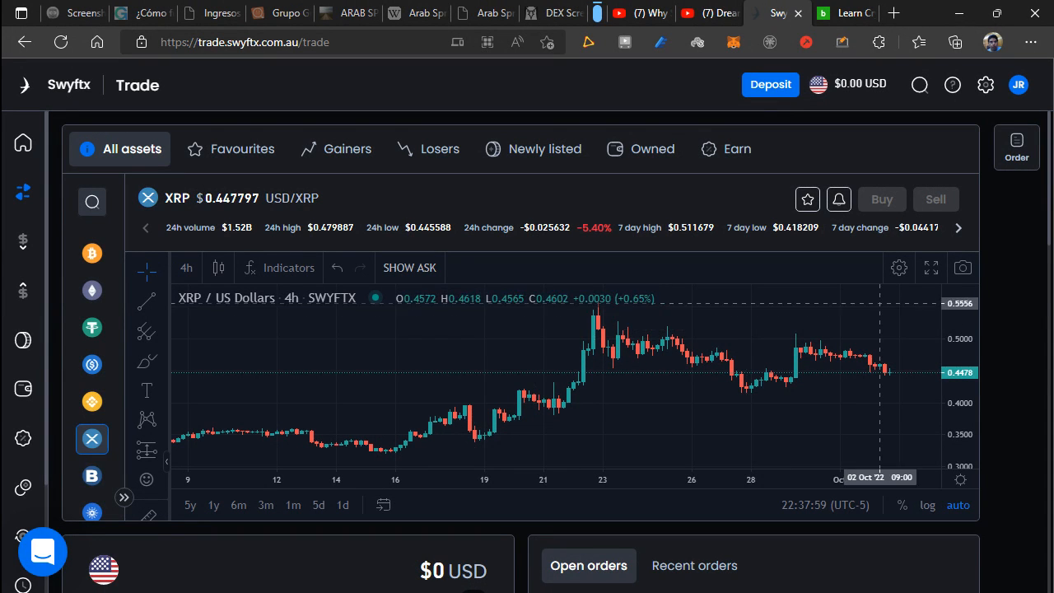
# Scroll down to the 'Verify your account' panel with its Try demo mode button.
pyautogui.scroll(-3)
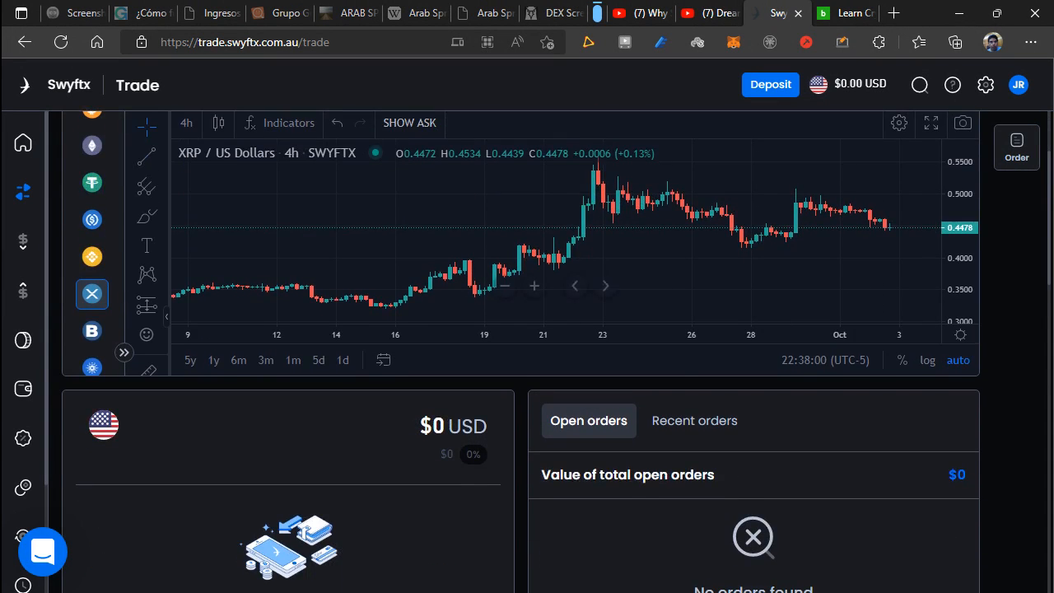
pyautogui.scroll(-3)
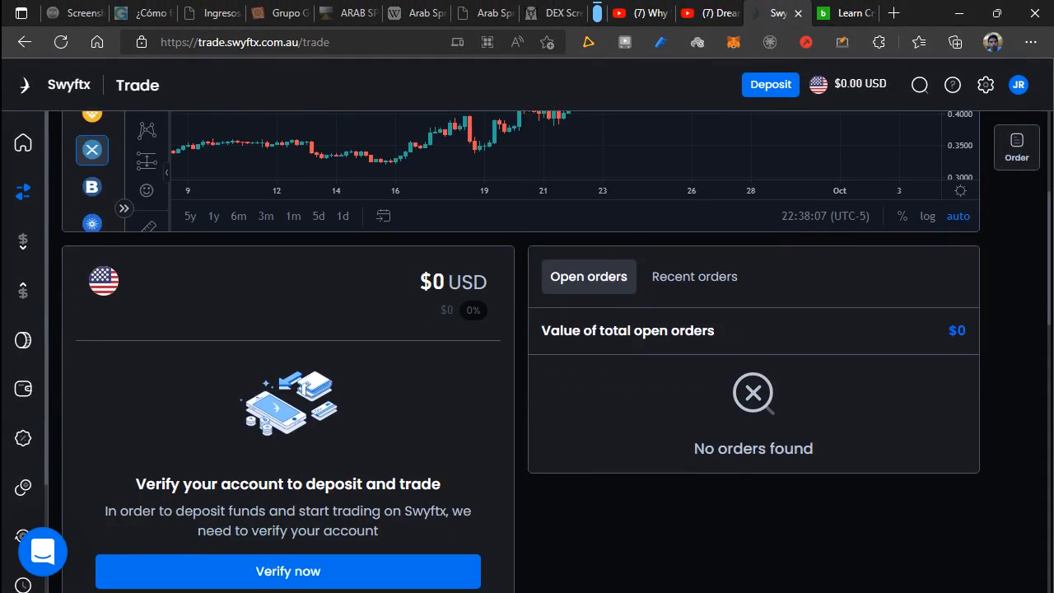
pyautogui.scroll(-3)
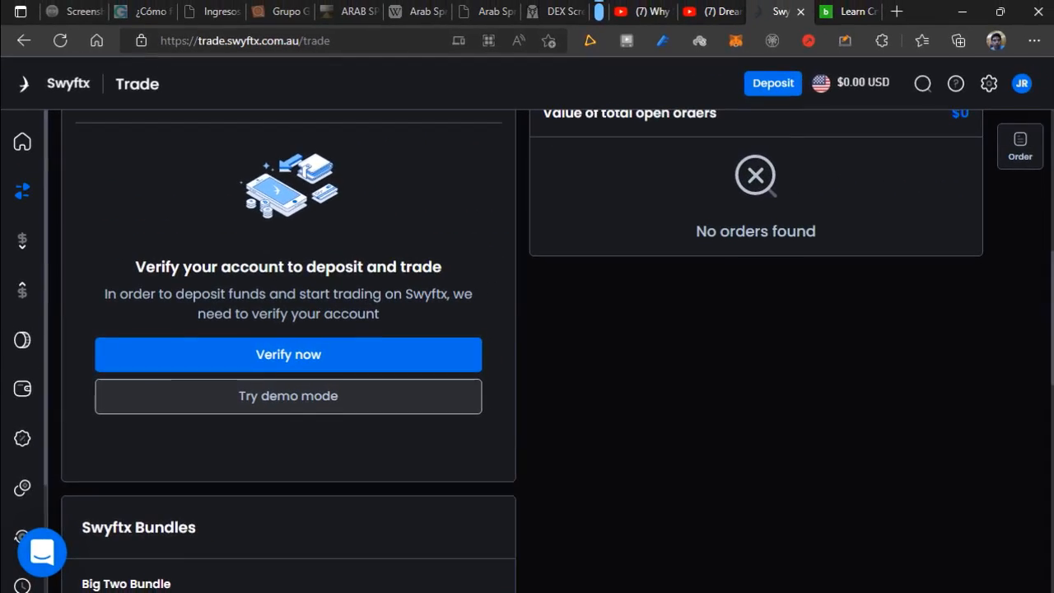
pyautogui.click(287, 395)
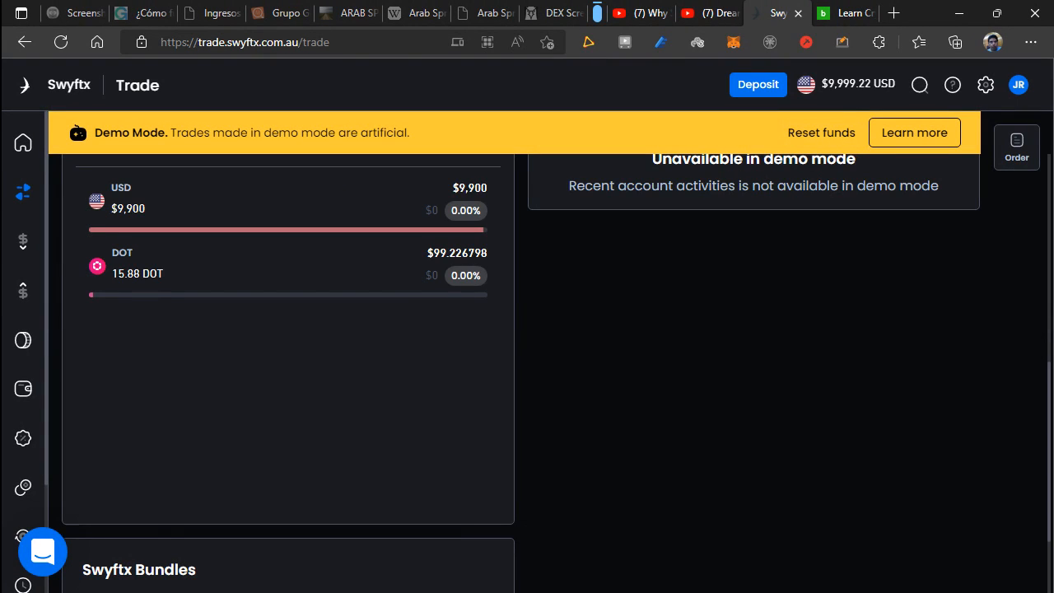
pyautogui.scroll(3)
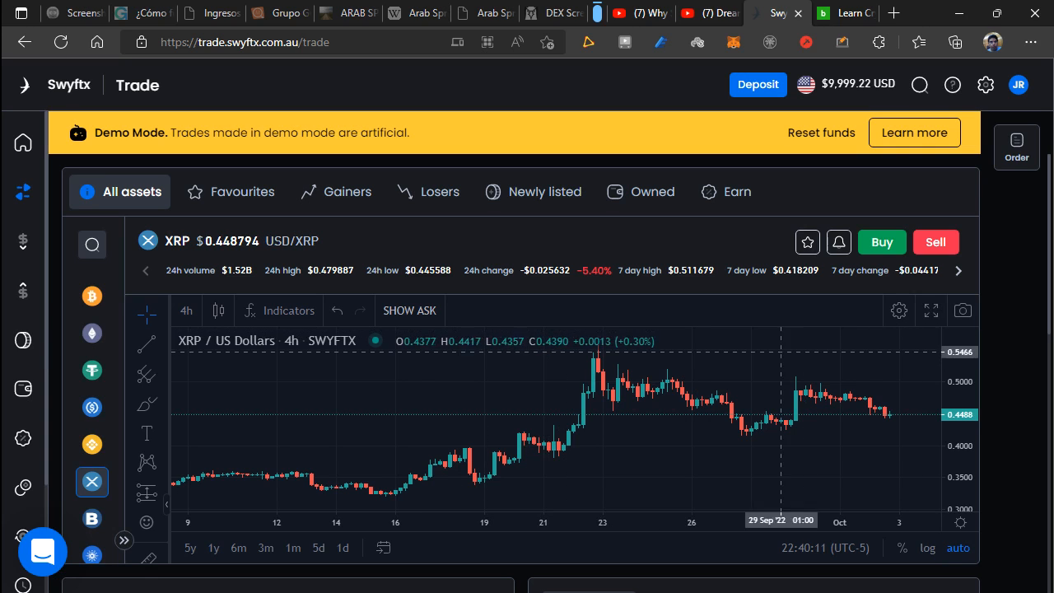
pyautogui.scroll(-3)
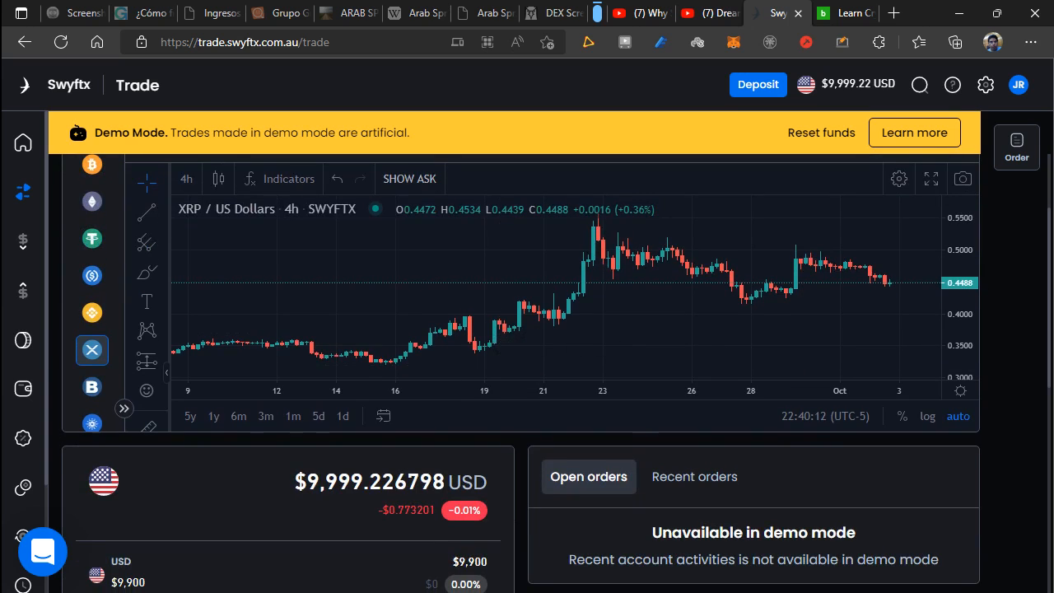
pyautogui.scroll(-3)
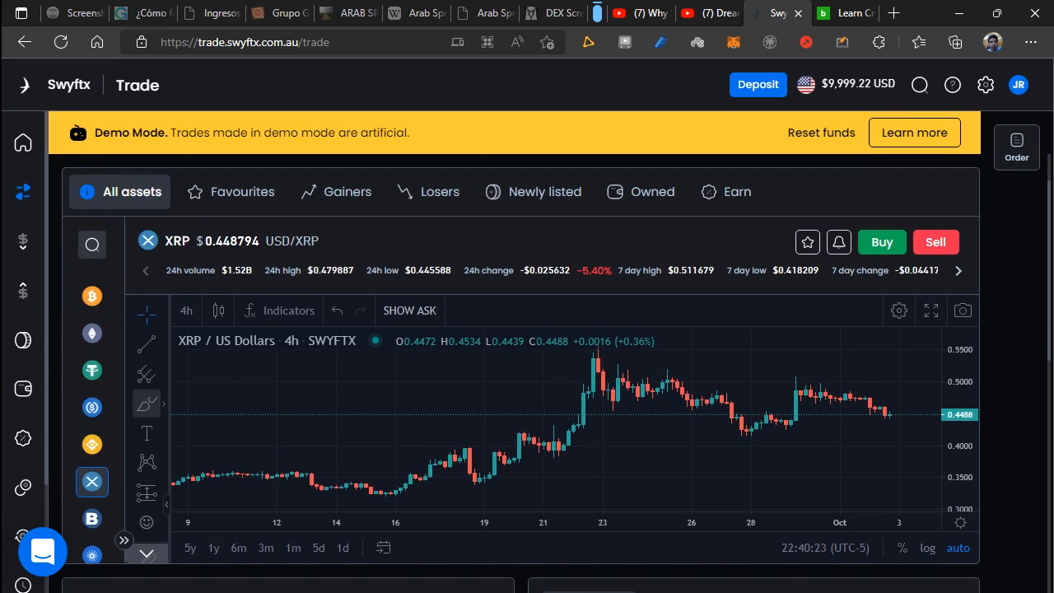
# Toggle the site sections menu, then select Polkadot to load its 4h chart.
pyautogui.click(23, 85)
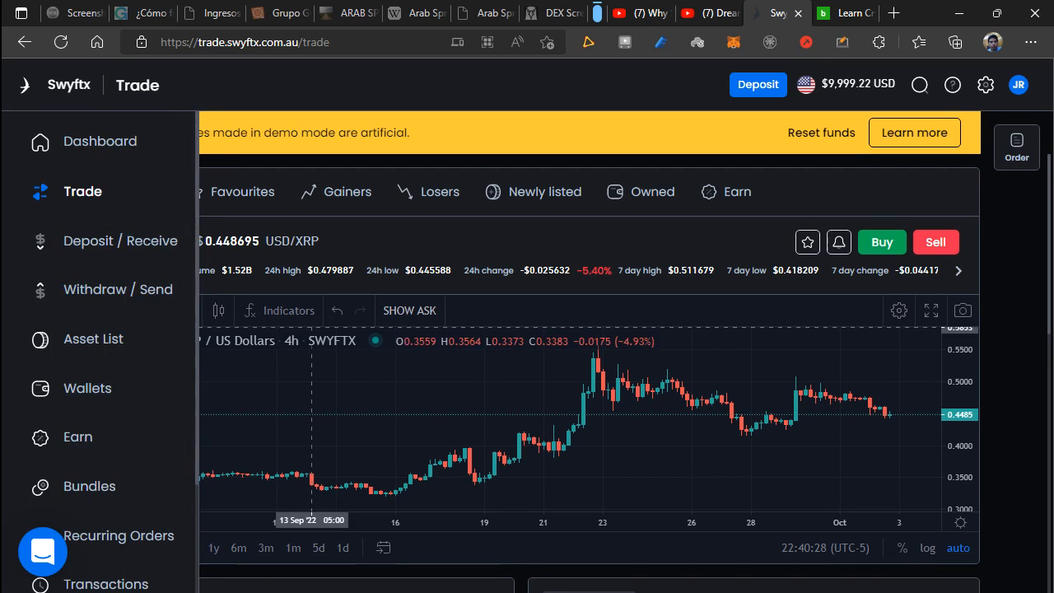
pyautogui.click(23, 85)
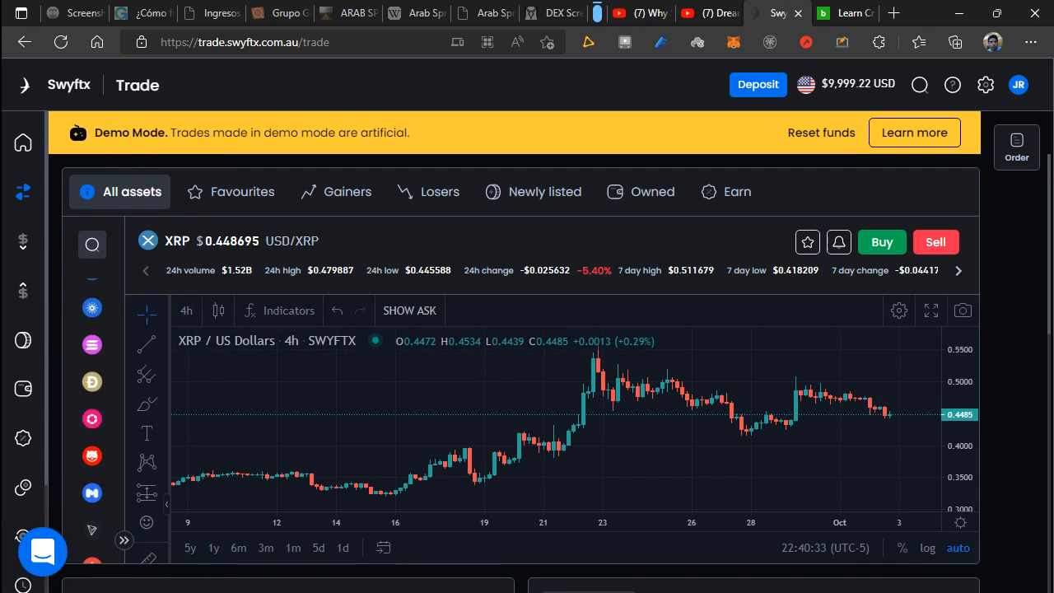
pyautogui.moveTo(92, 420)
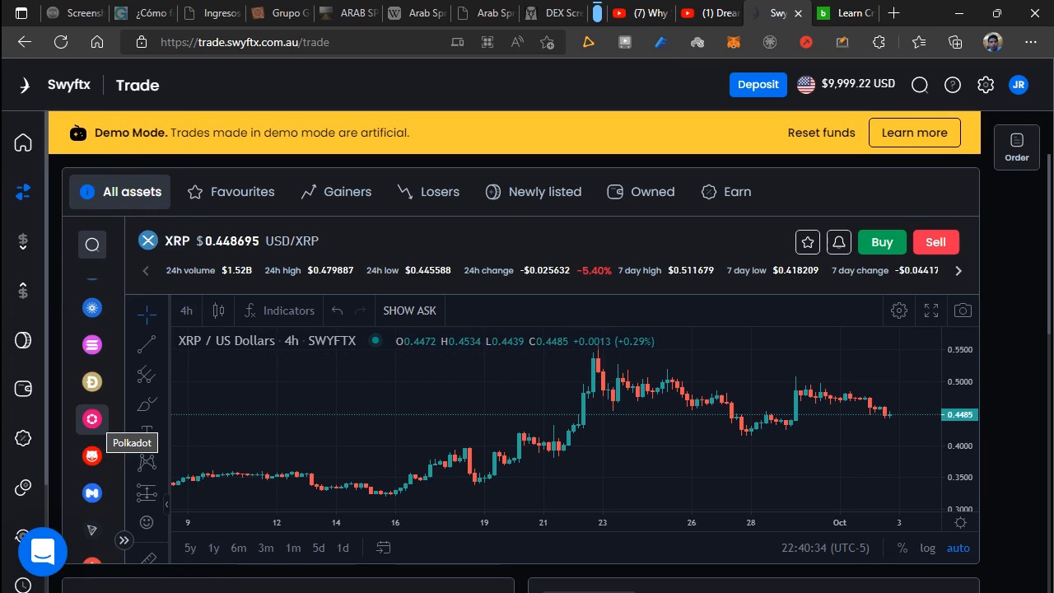
pyautogui.click(92, 418)
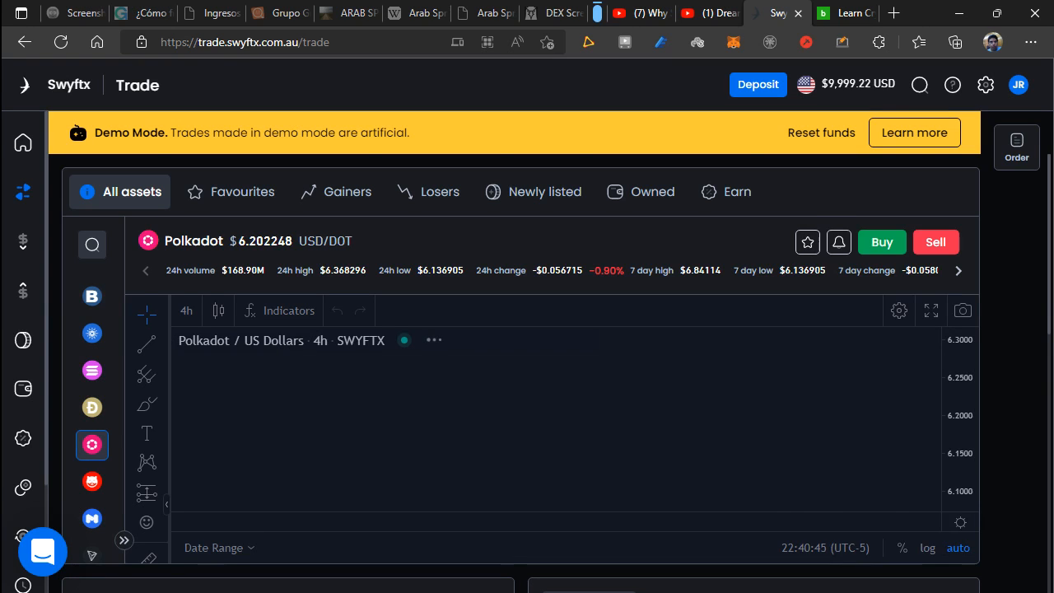
pyautogui.scroll(-3)
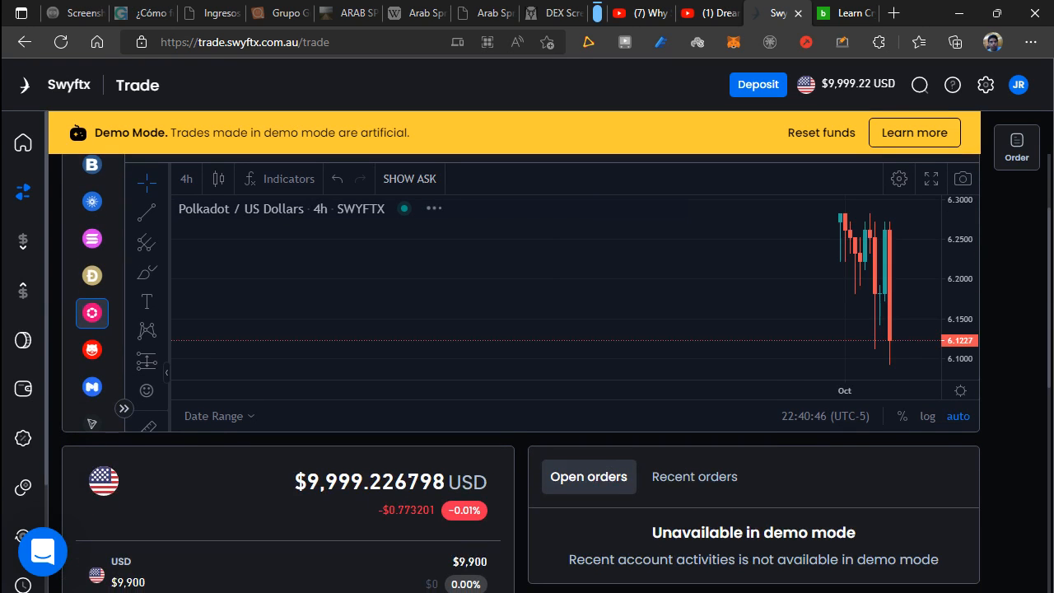